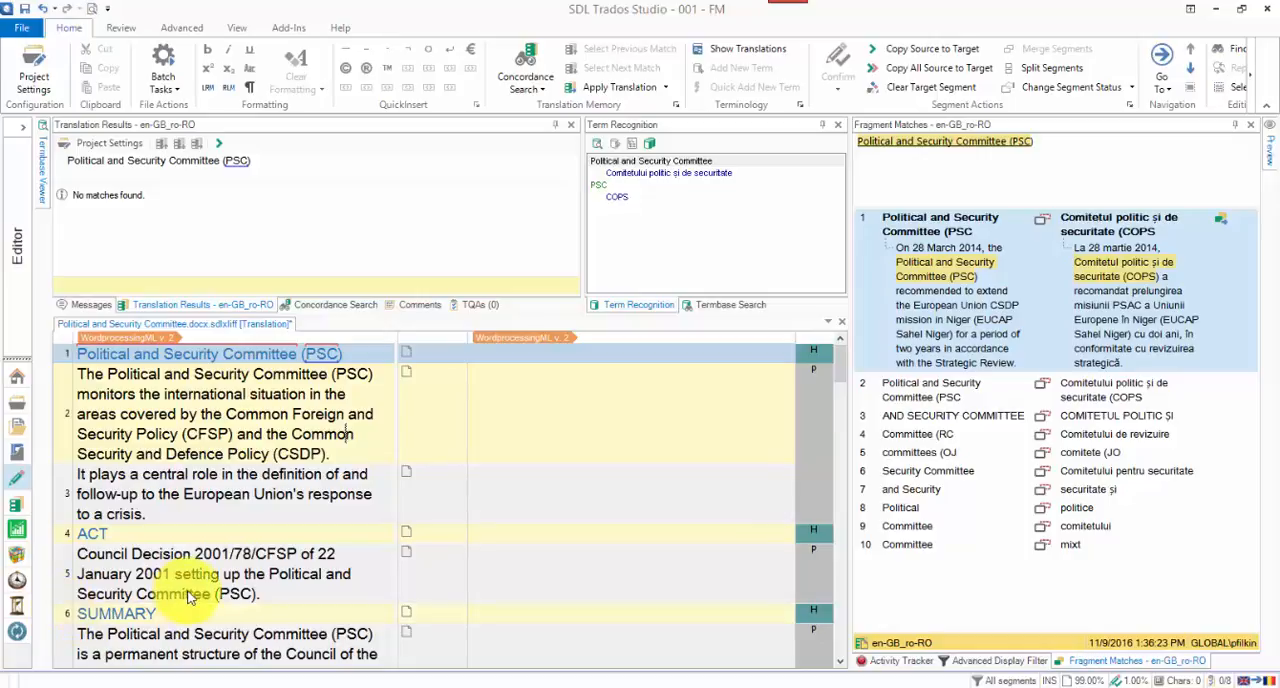
Scroll down the editor past segment 3 and the other opening segments after locking them.
scroll("down", 3)
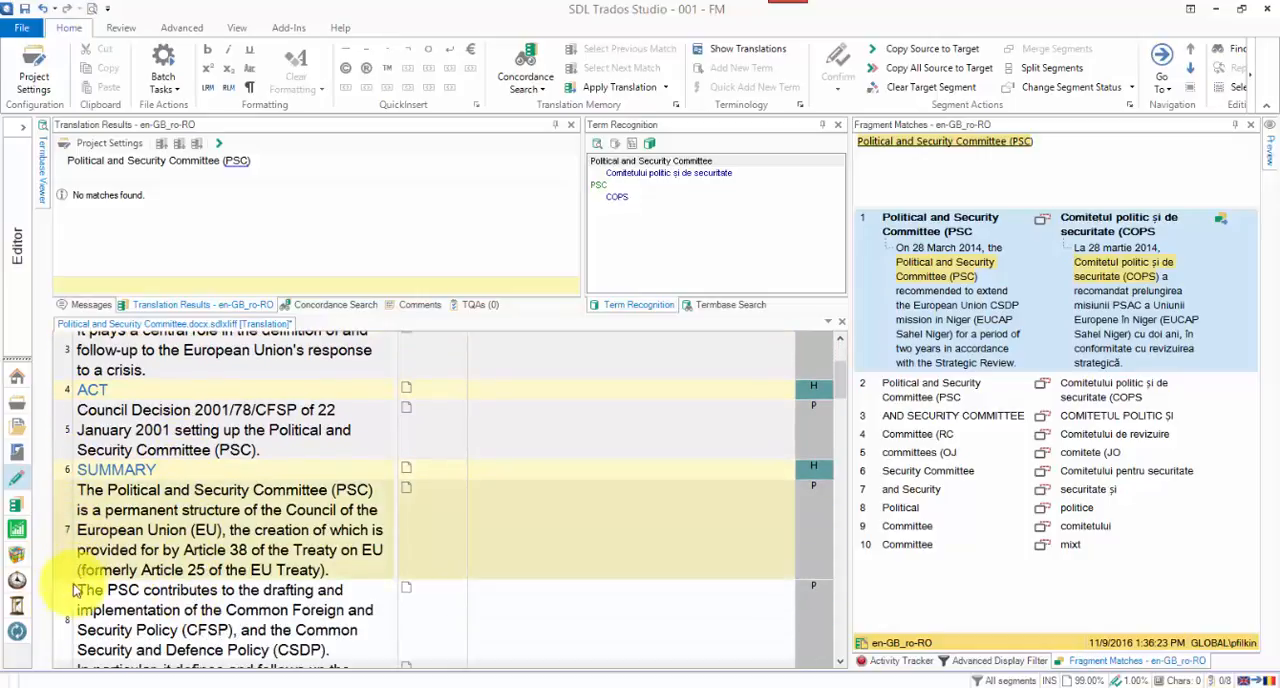
scroll("down", 3)
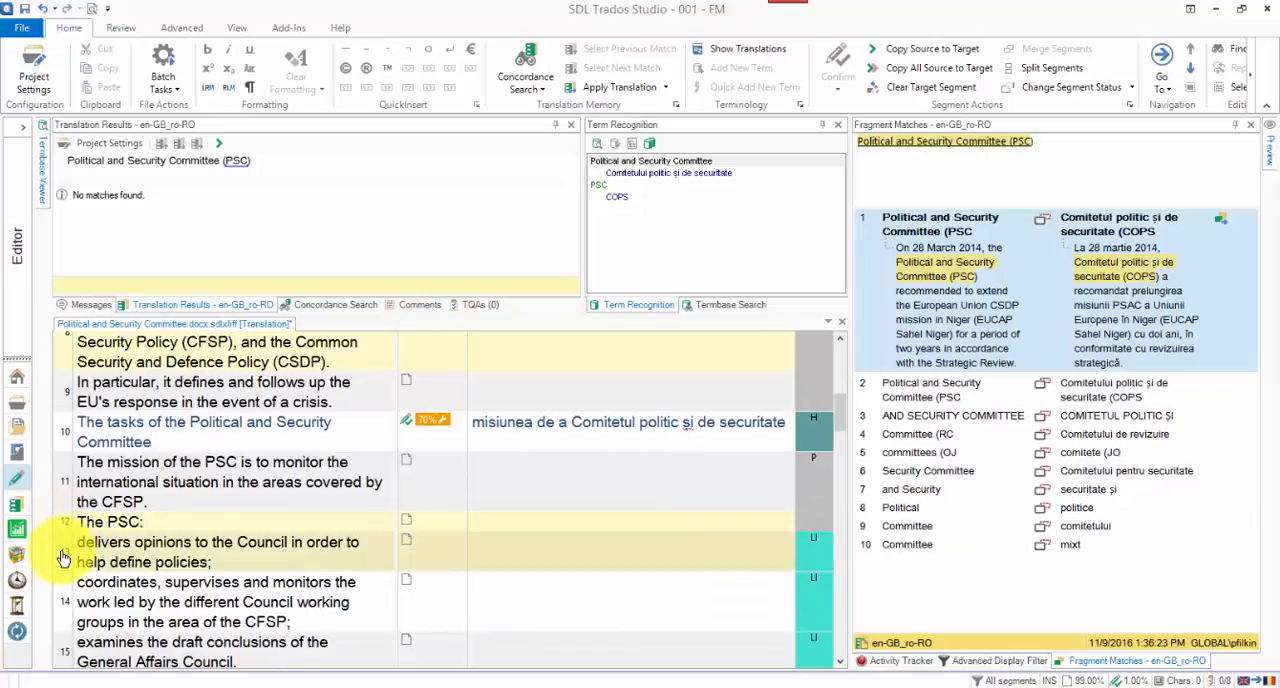
scroll("down", 3)
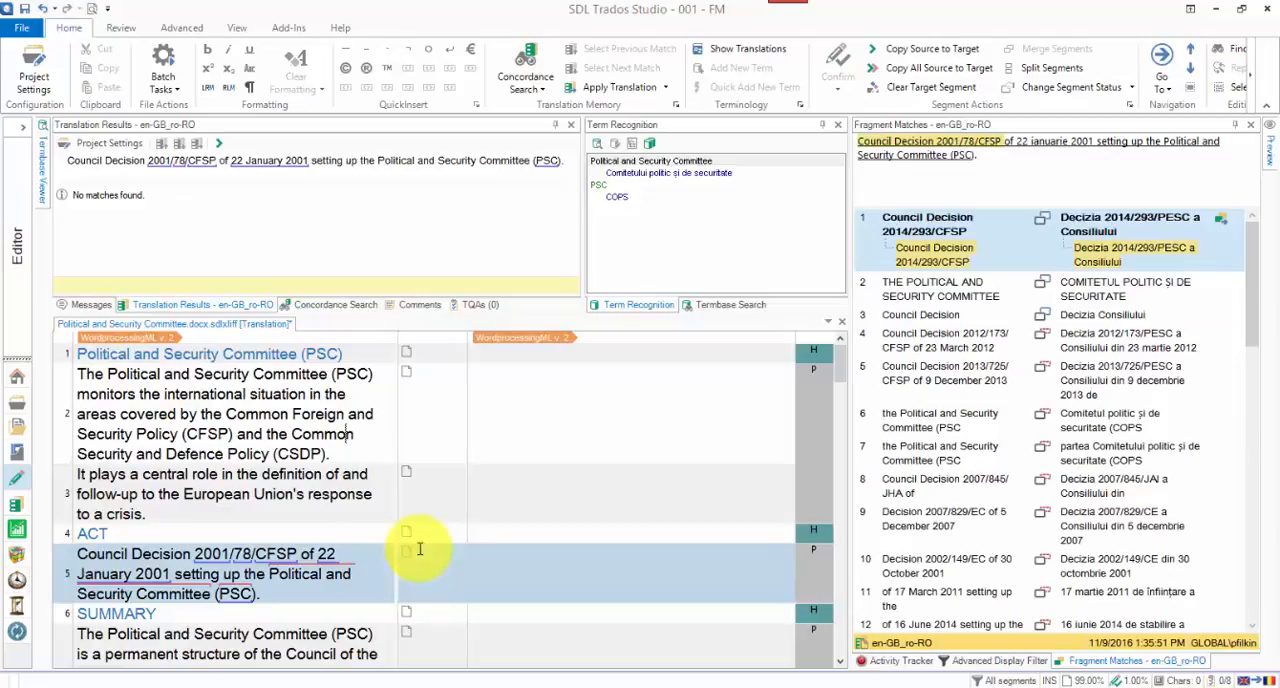
scroll("down", 3)
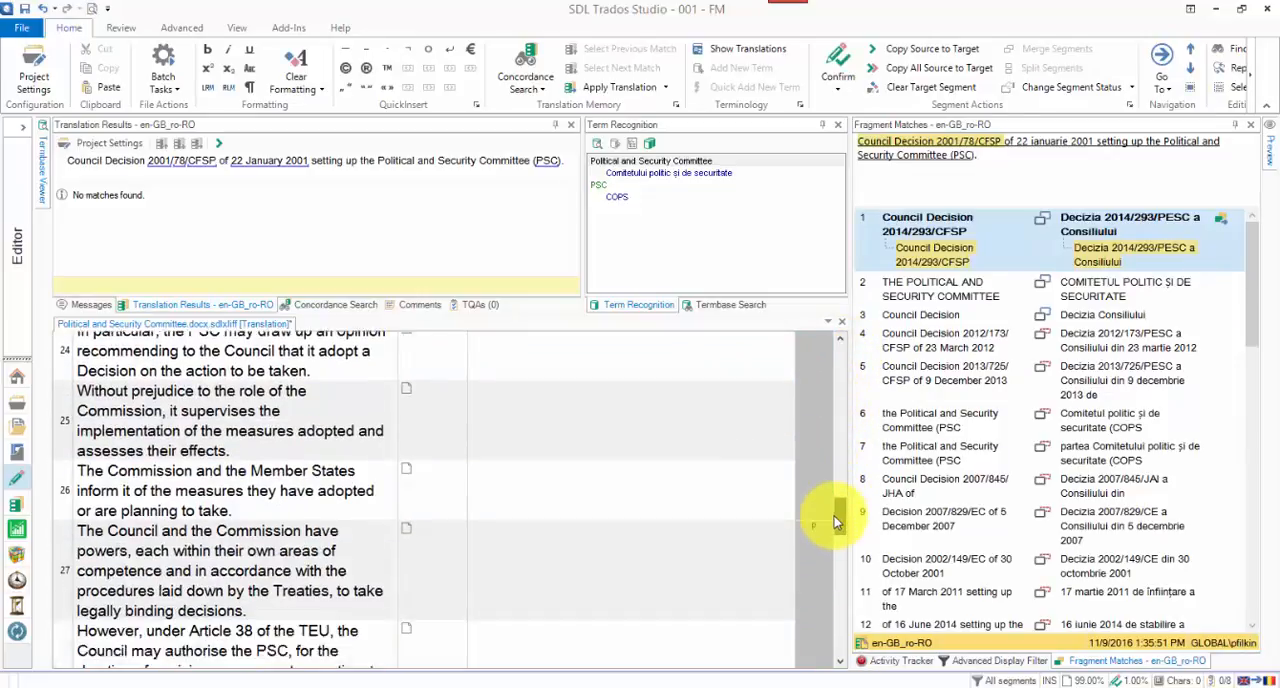
scroll("down", 3)
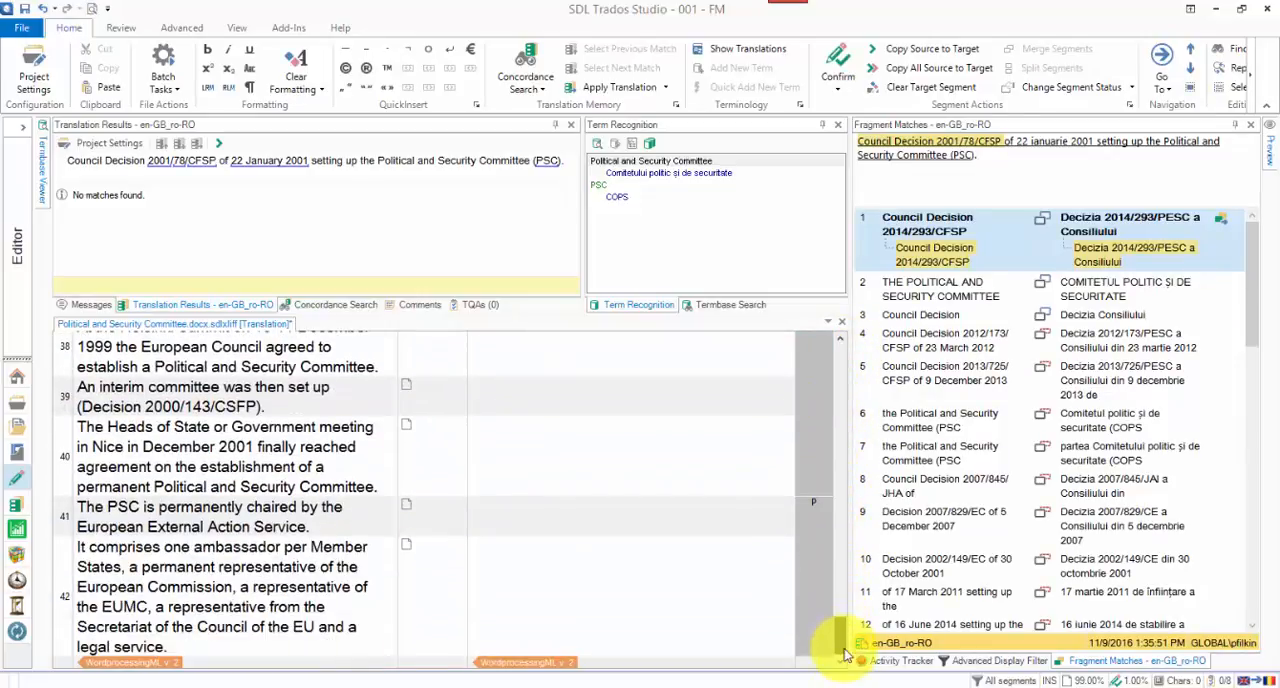
scroll("down", 3)
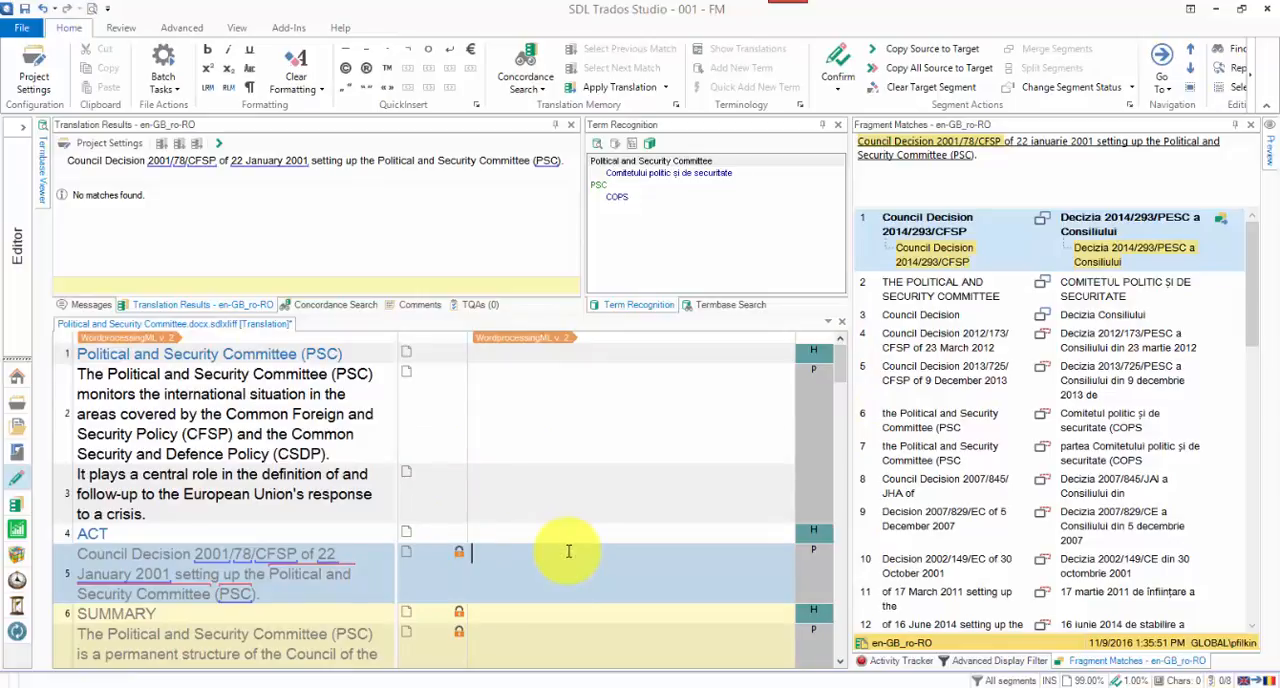
mouse_move(636, 572)
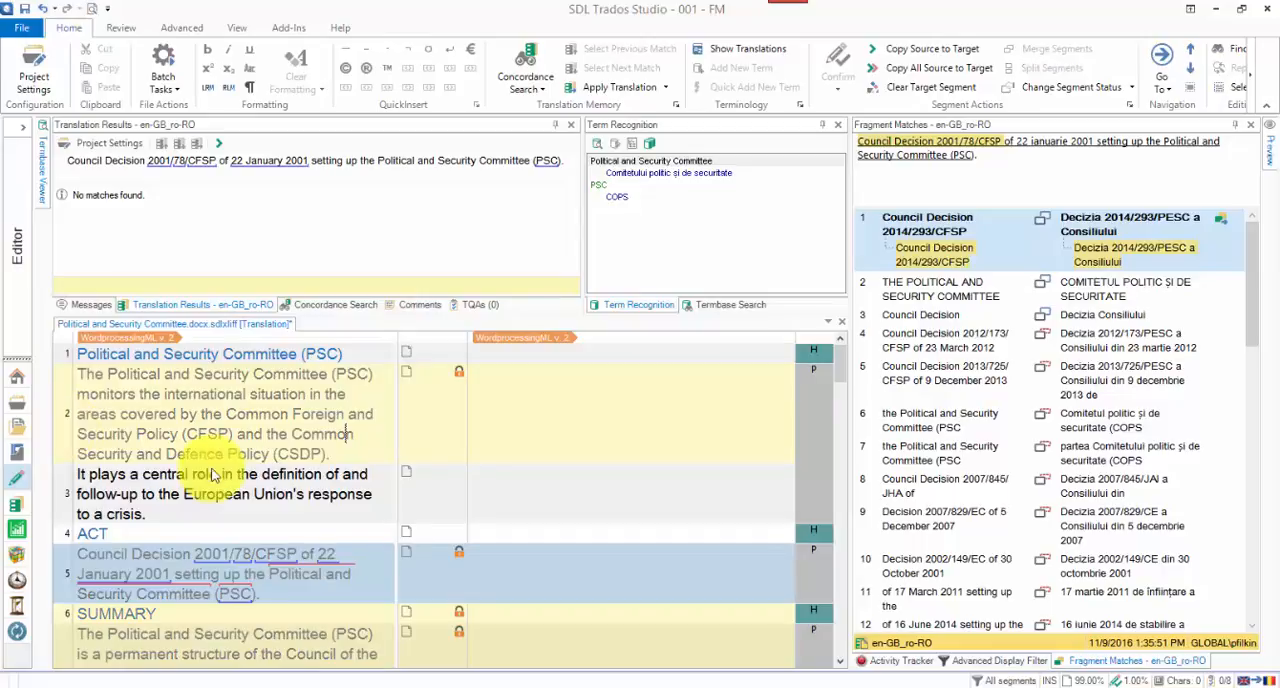
scroll("down", 3)
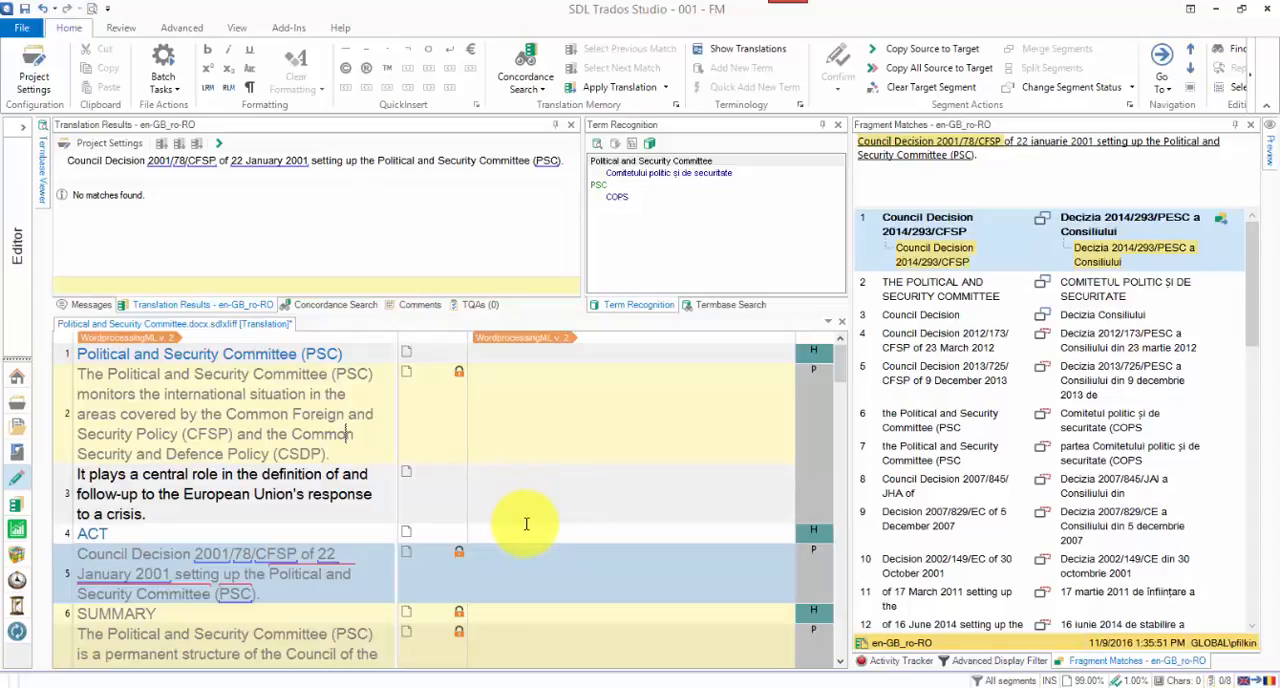
mouse_move(520, 512)
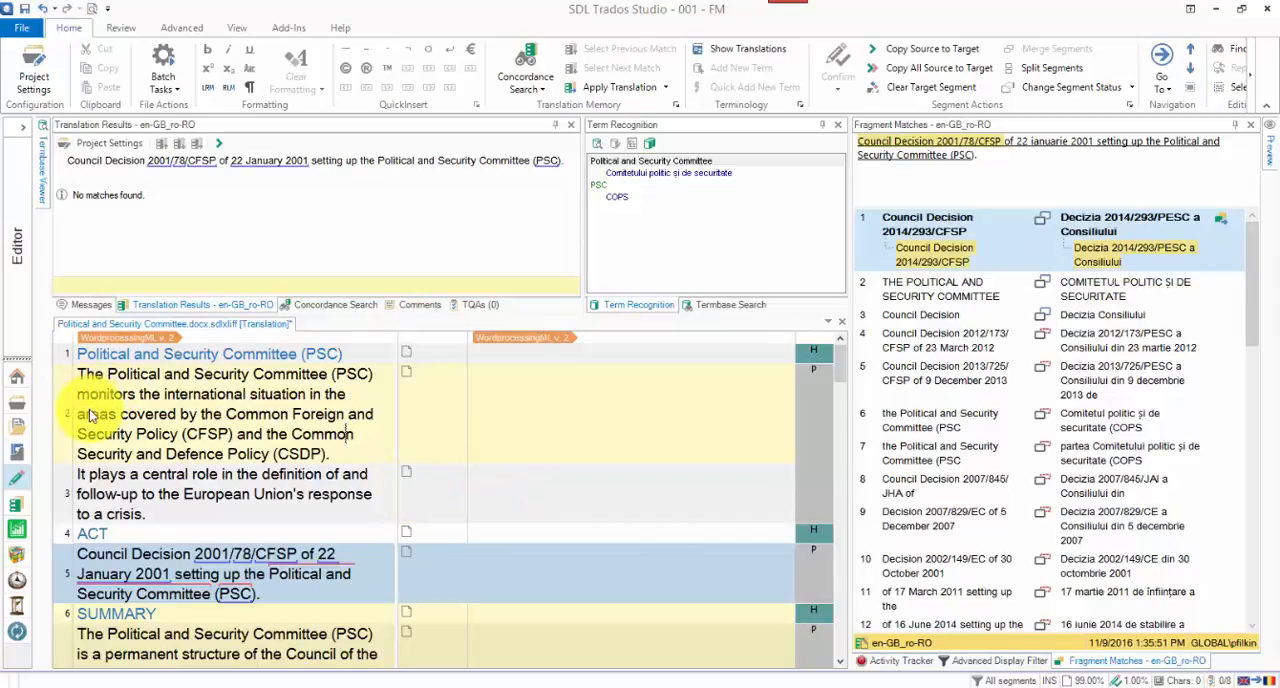
Select segments 1 to 5 individually with Ctrl+click and lock them with Ctrl+L.
left_click(210, 352)
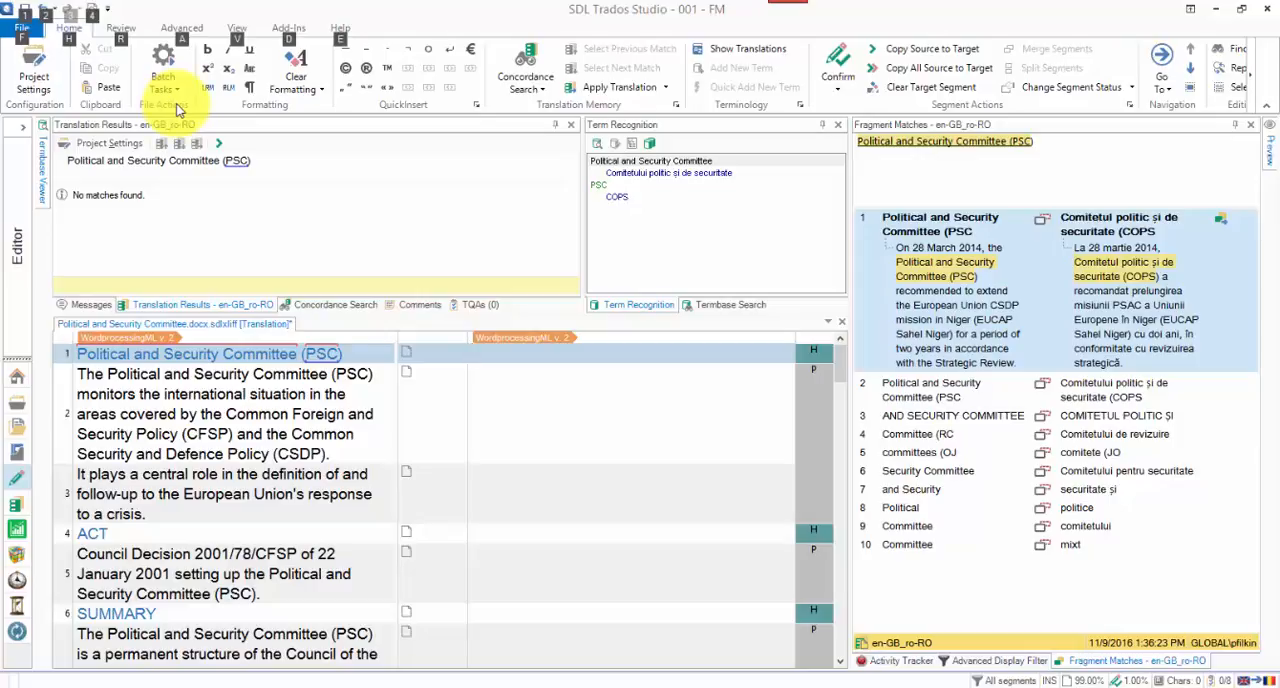
left_click(630, 352)
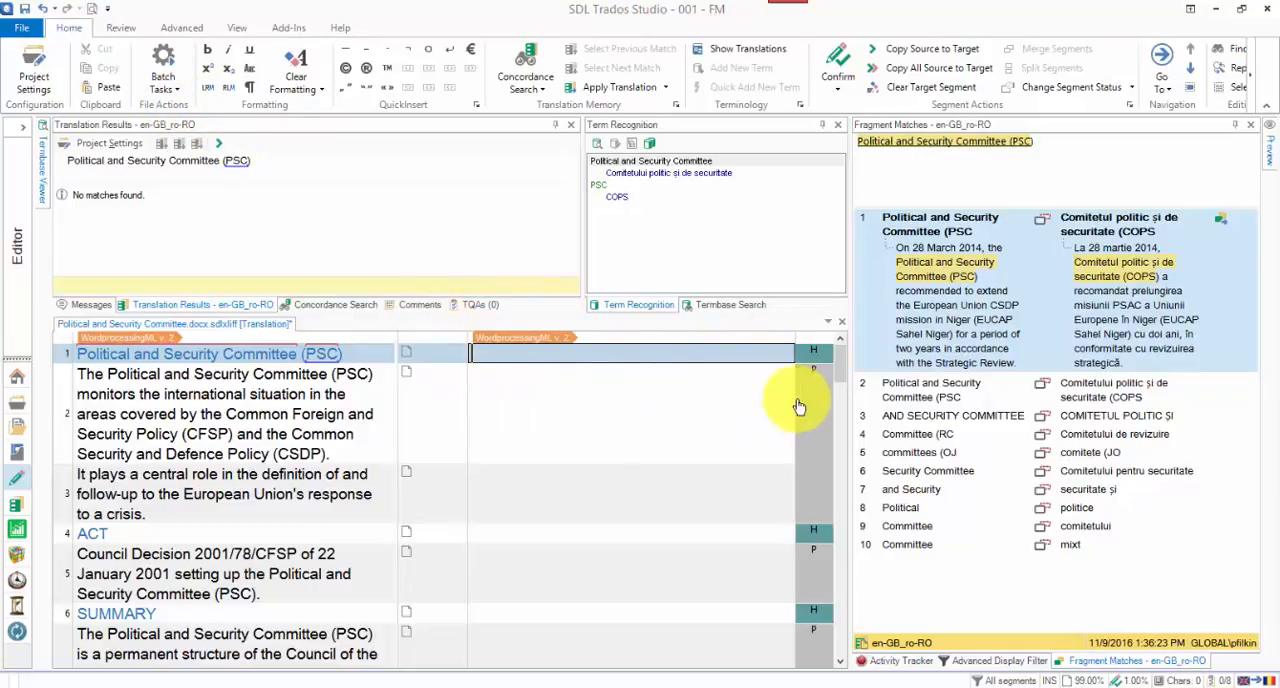
mouse_move(462, 316)
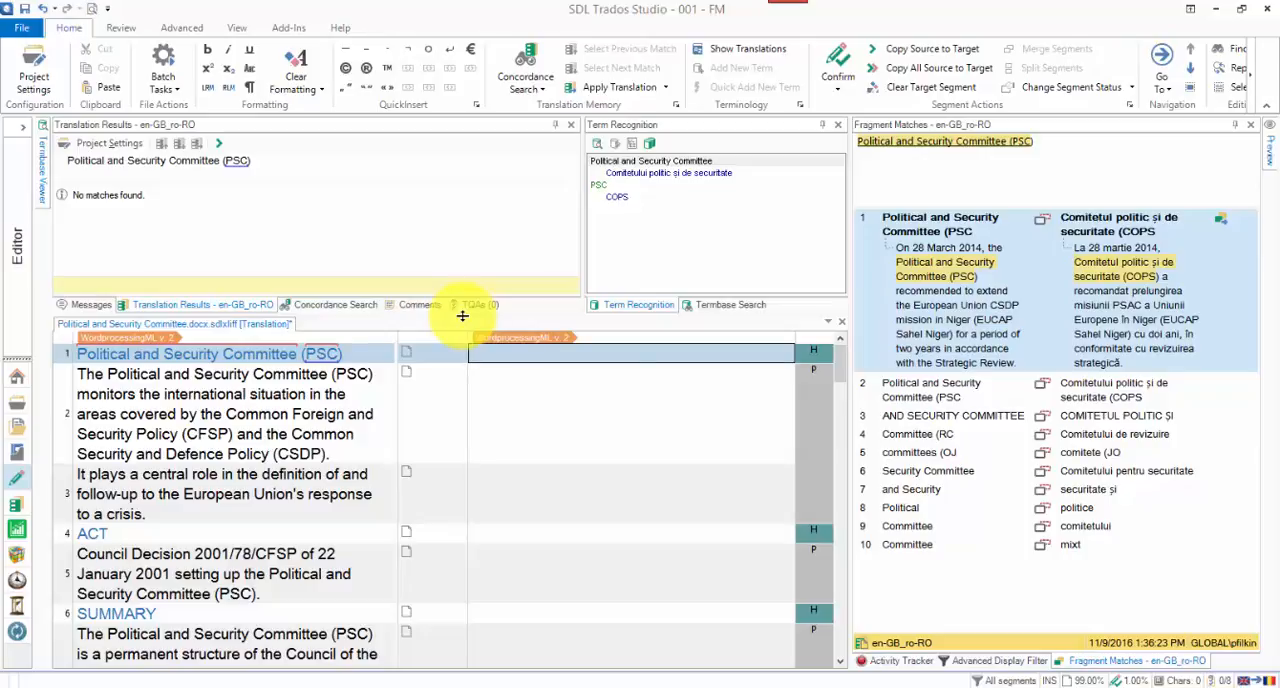
left_click(630, 494)
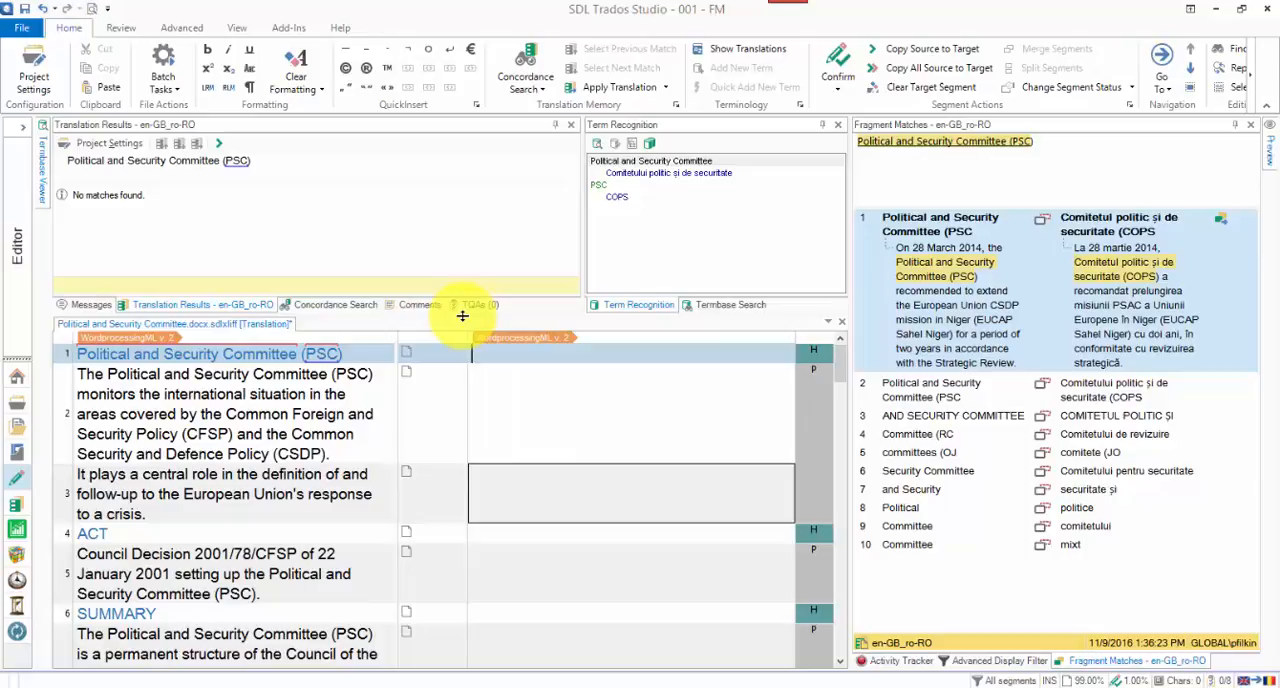
left_click(630, 532)
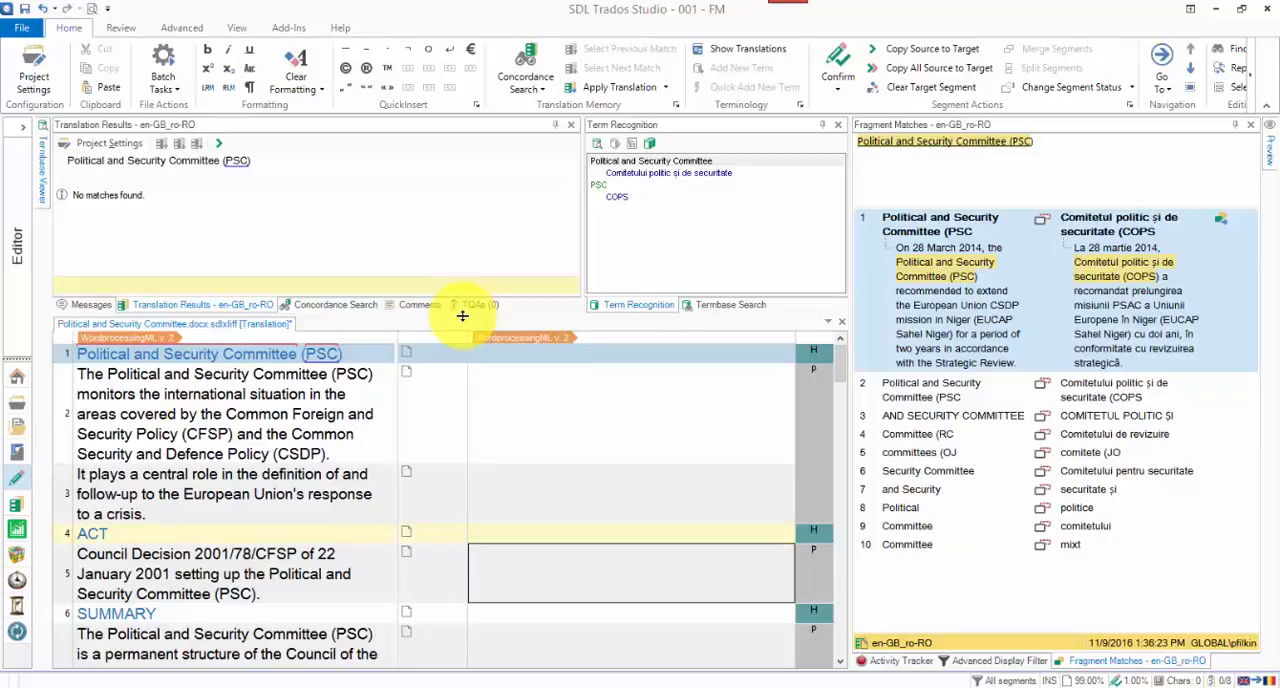
left_click(212, 574)
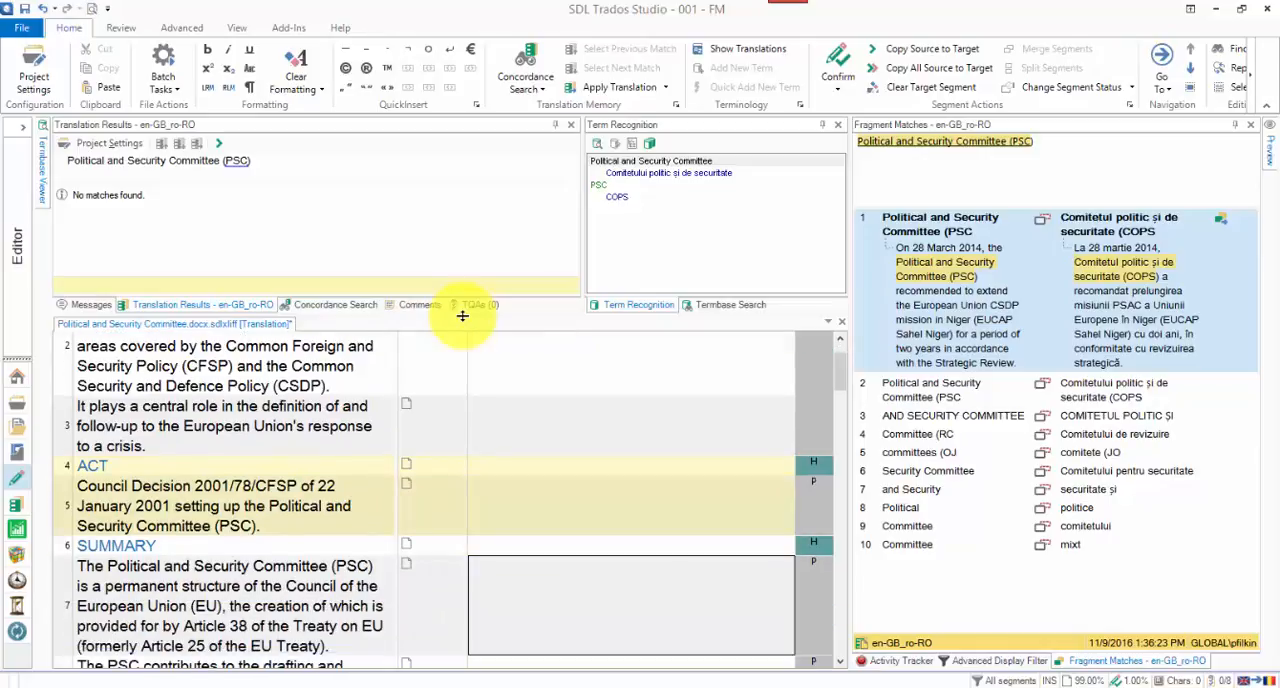
scroll("down", 3)
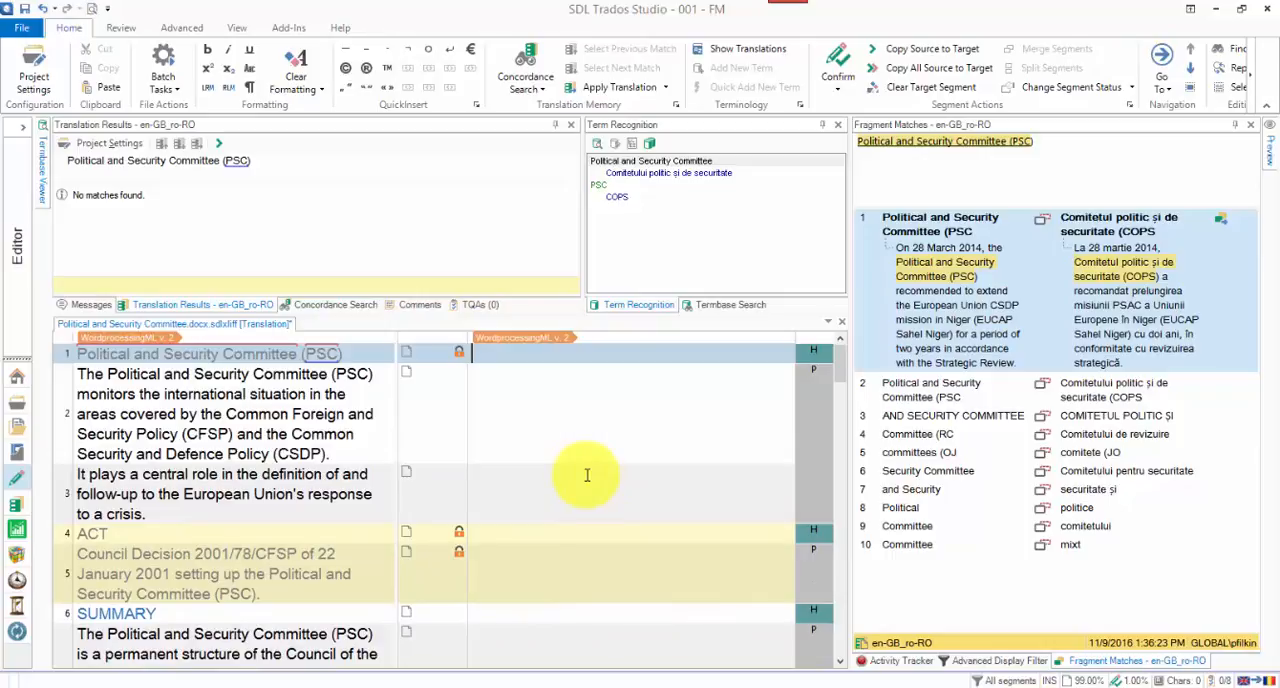
scroll("down", 3)
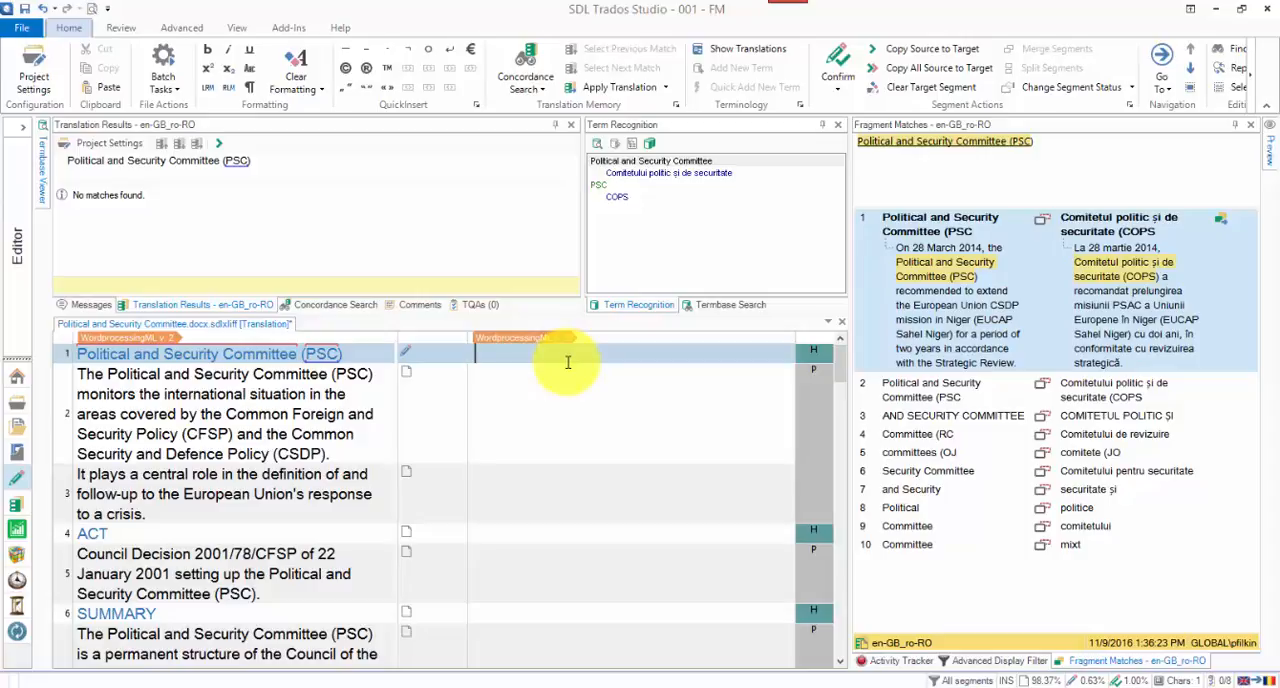
Select a continuous range from segment 1 down to the EUMC opinions segment with Shift+click.
left_click(630, 352)
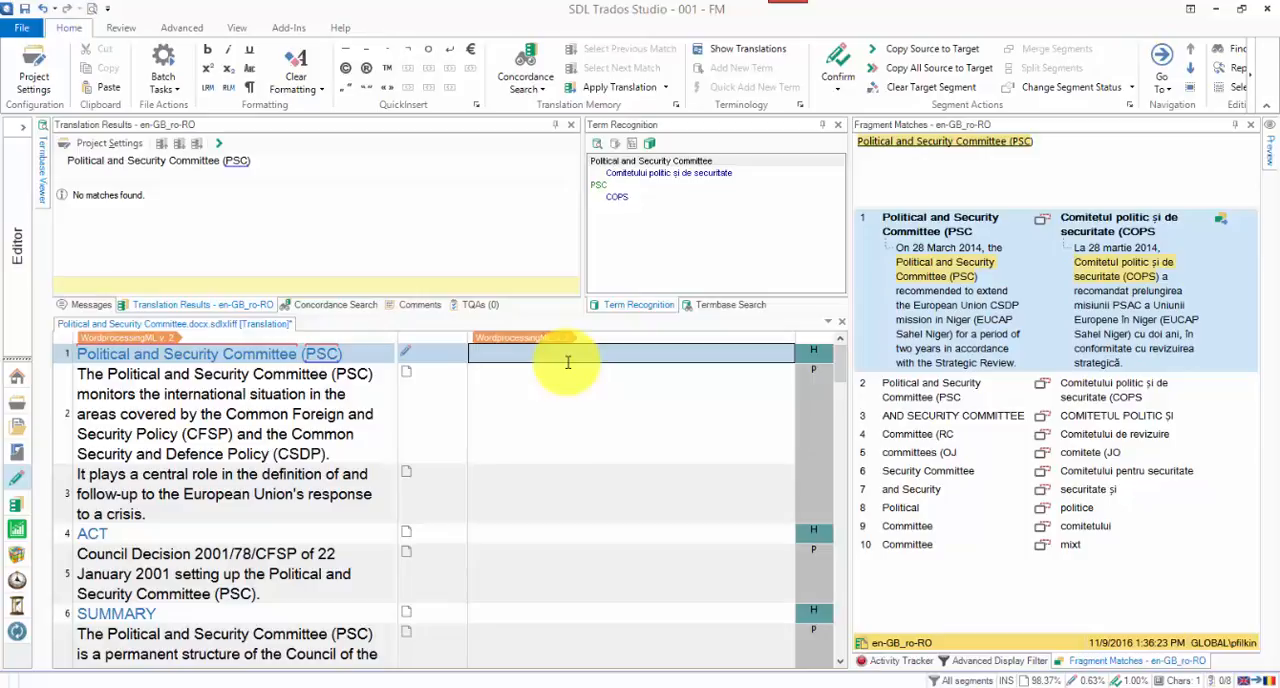
left_click(476, 352)
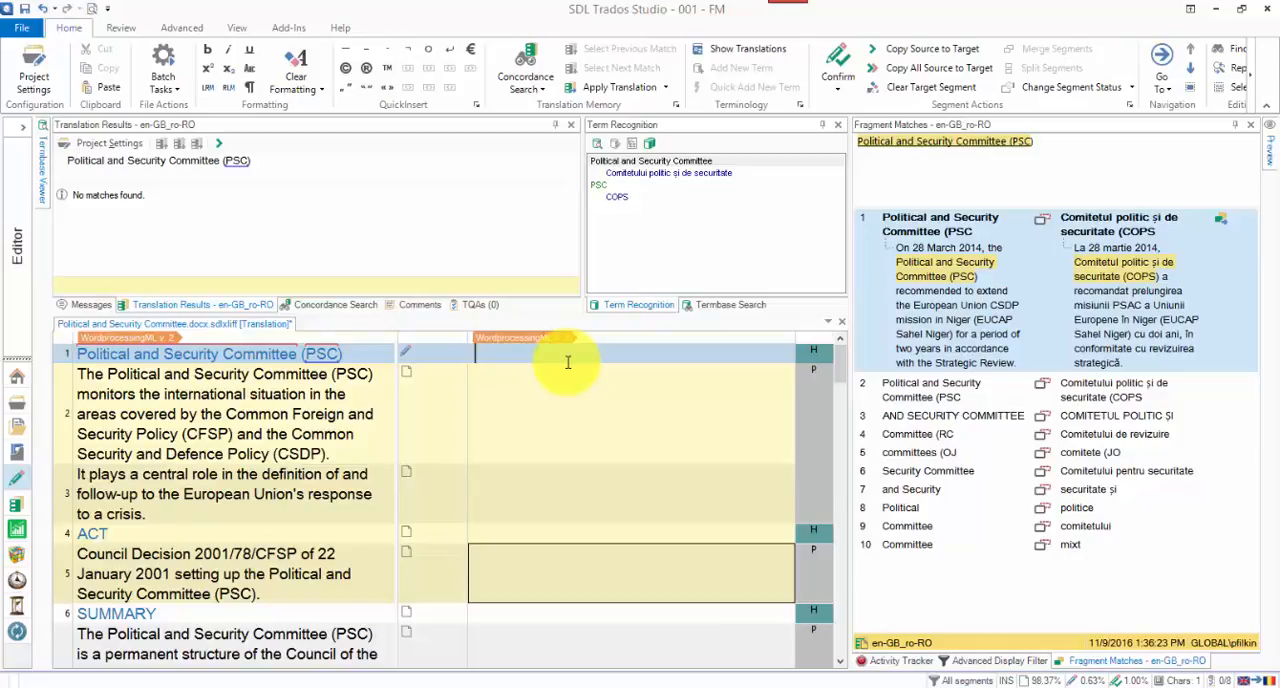
scroll("down", 3)
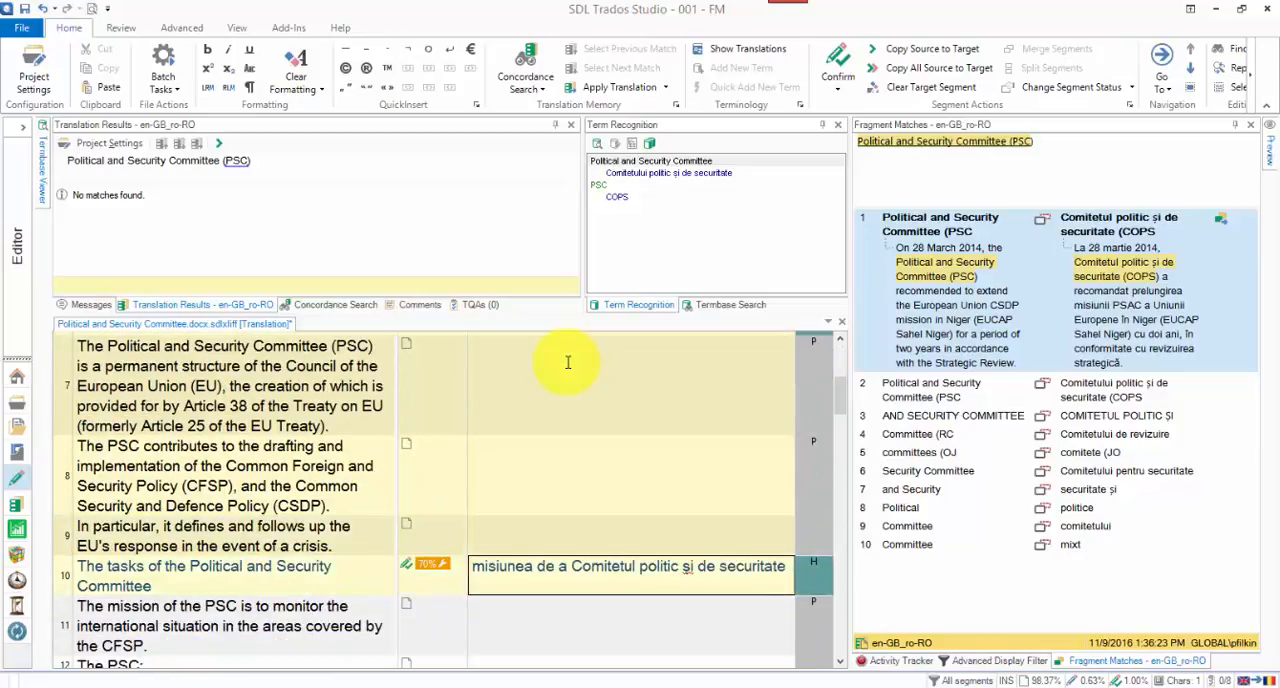
scroll("down", 3)
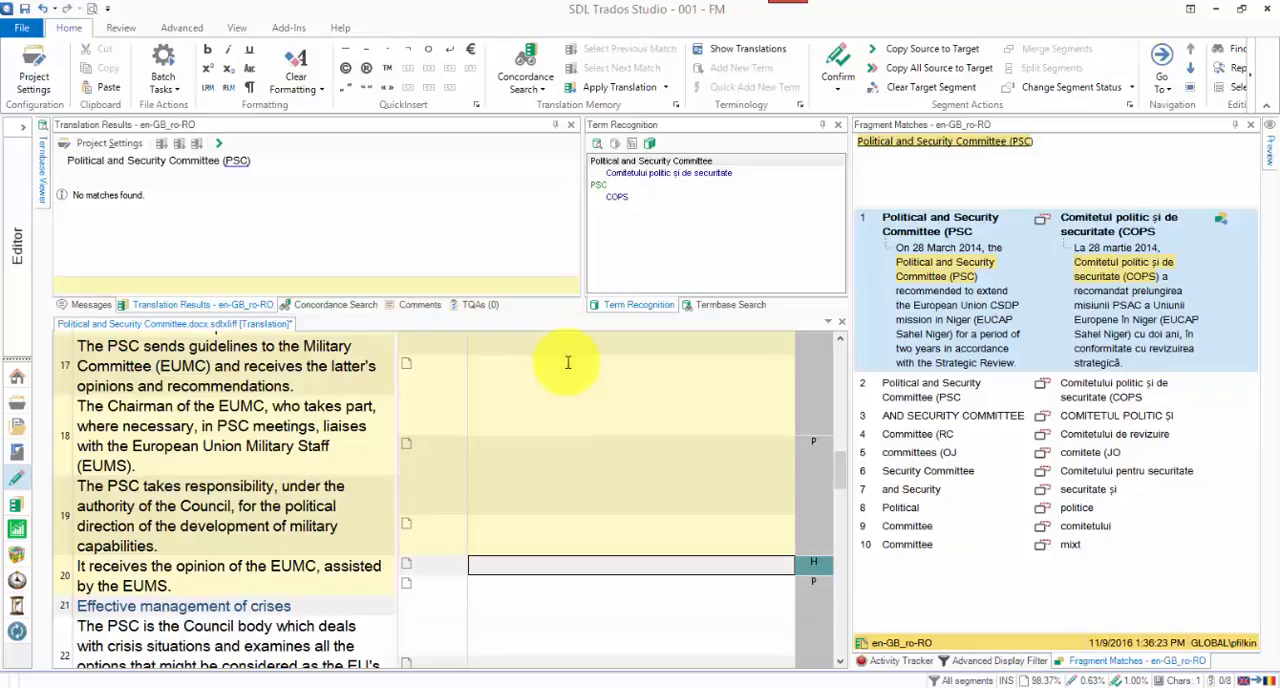
scroll("down", 3)
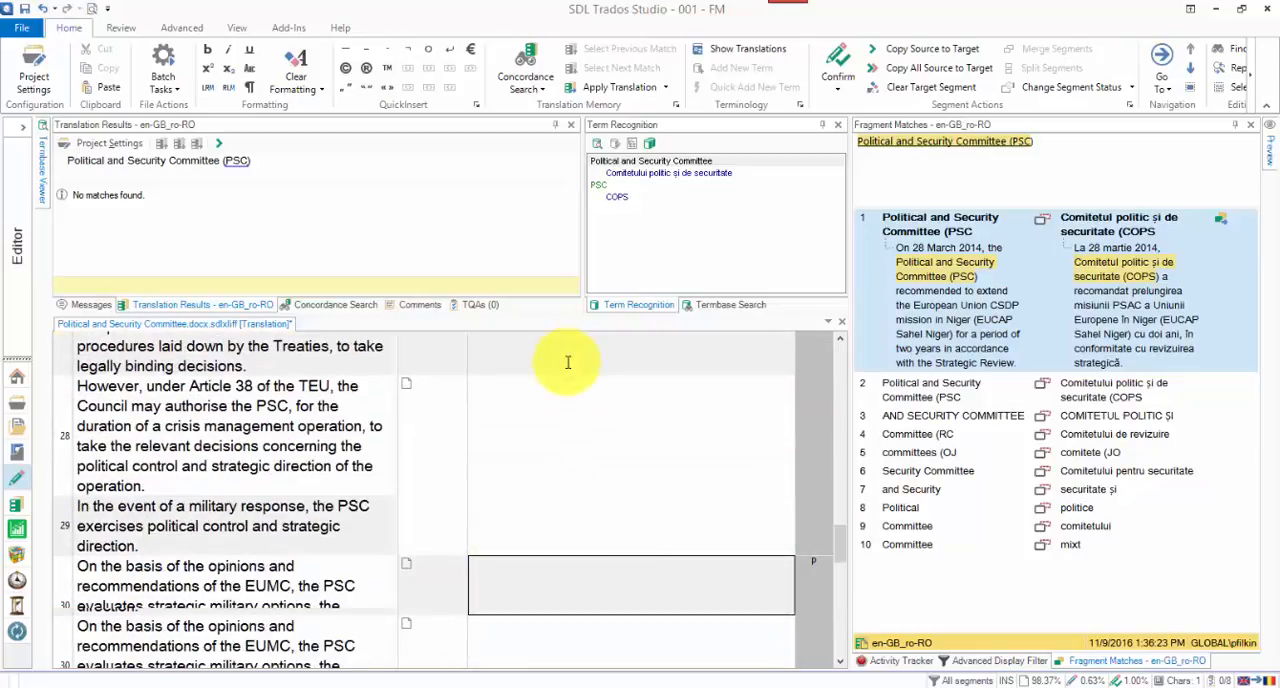
scroll("down", 3)
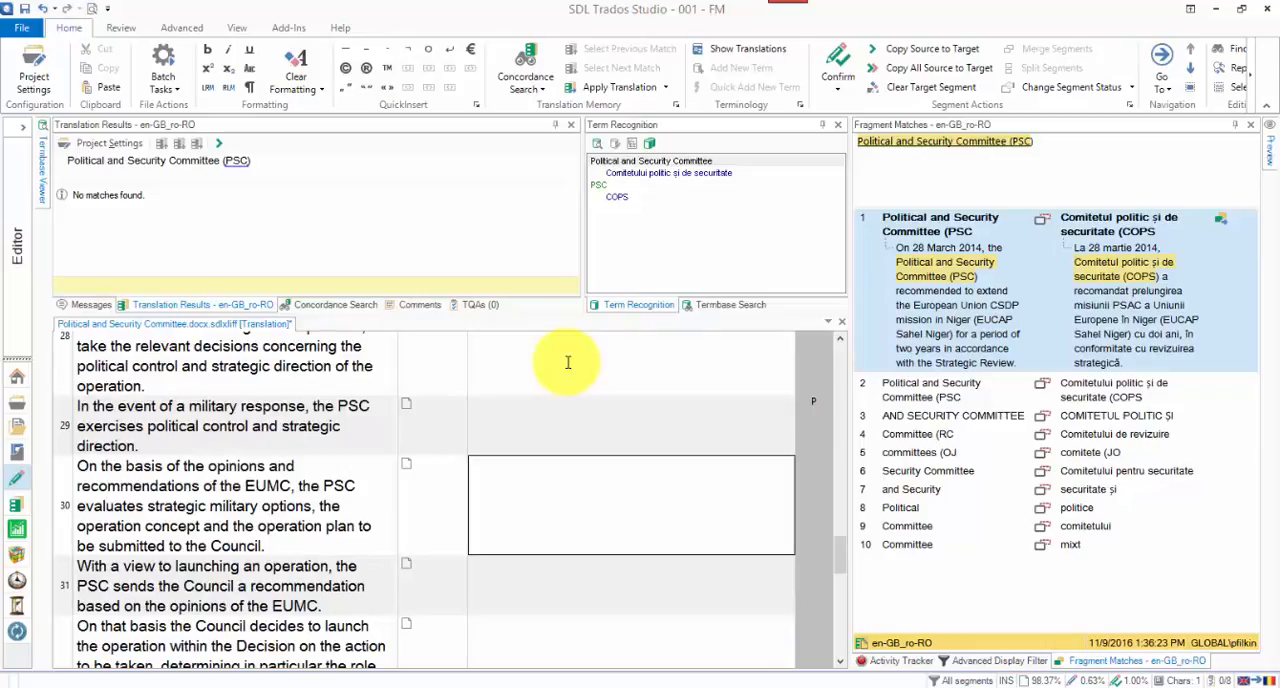
left_click(220, 504)
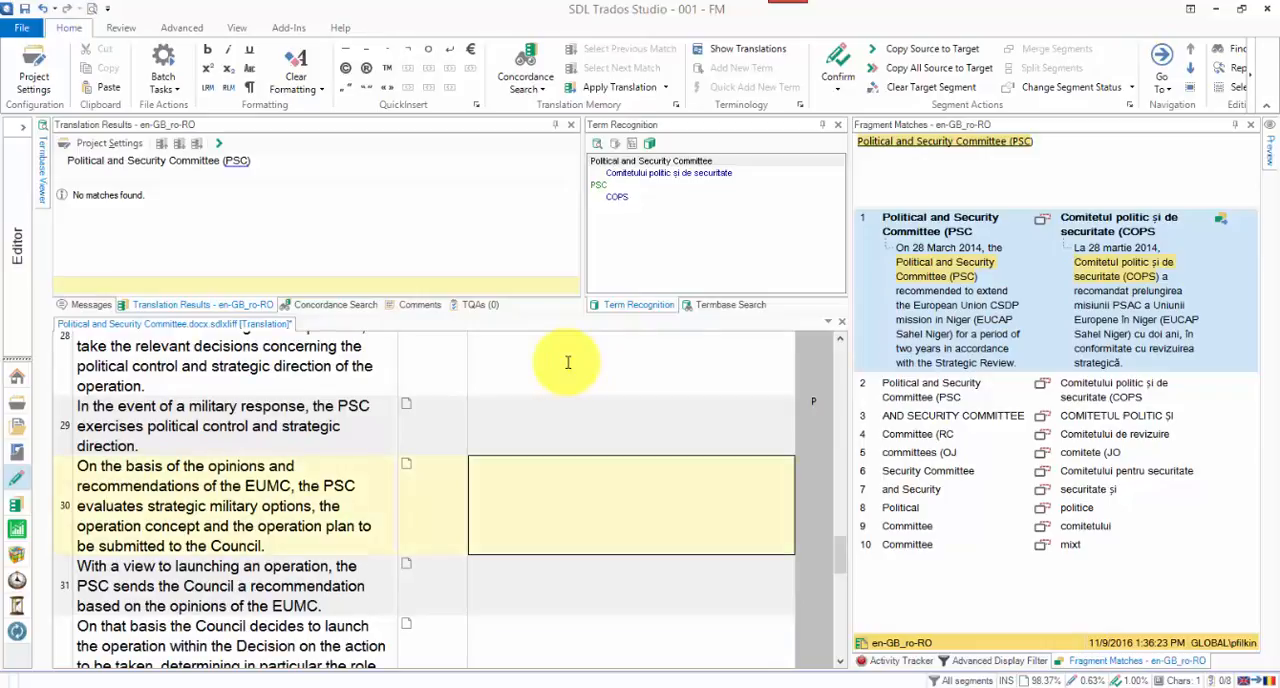
scroll("down", 3)
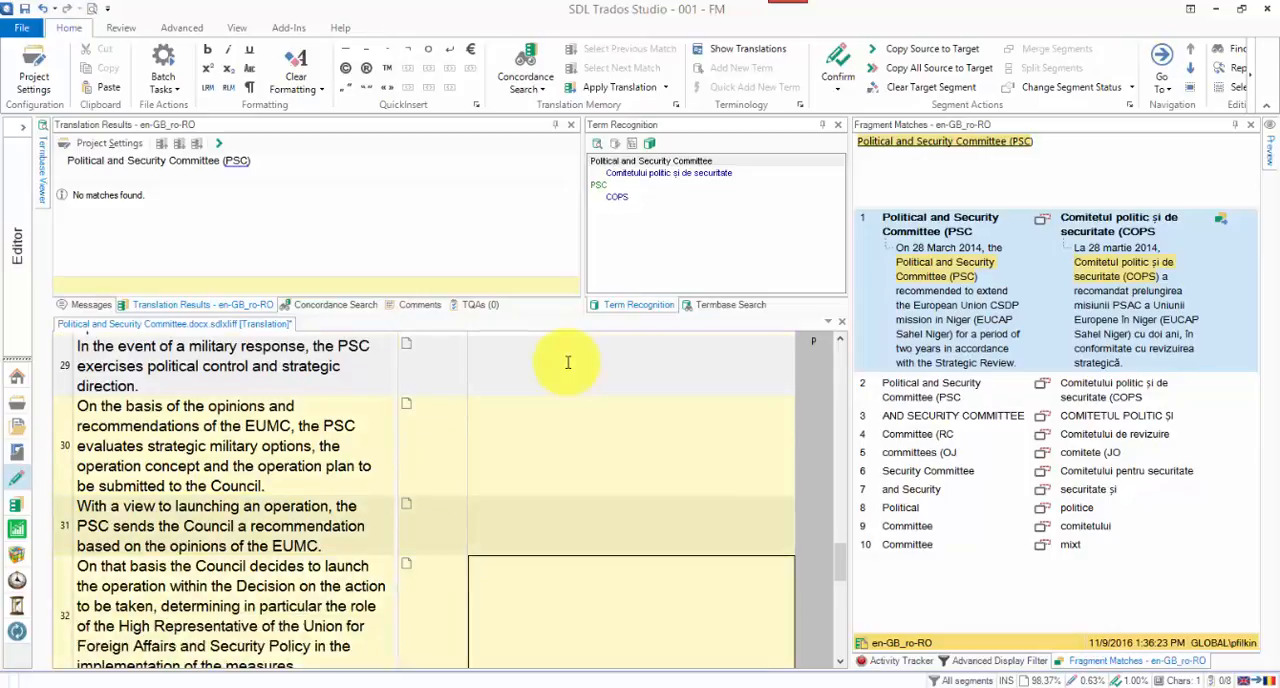
scroll("down", 3)
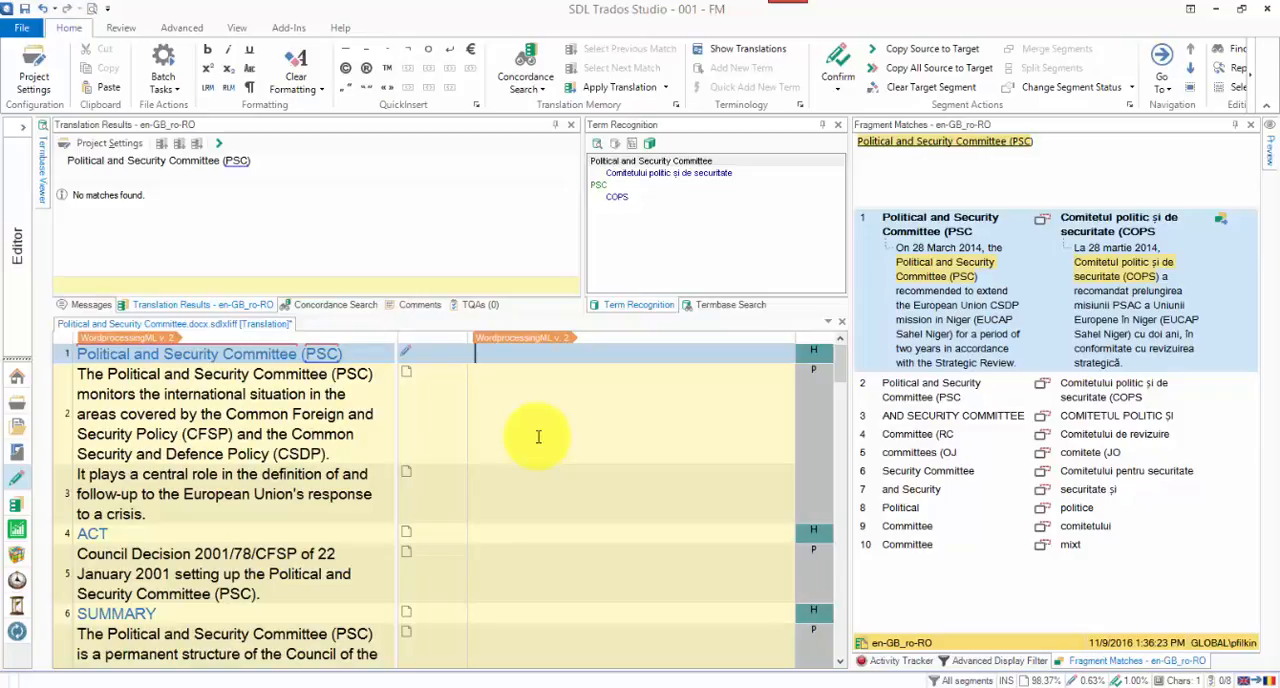
mouse_move(532, 432)
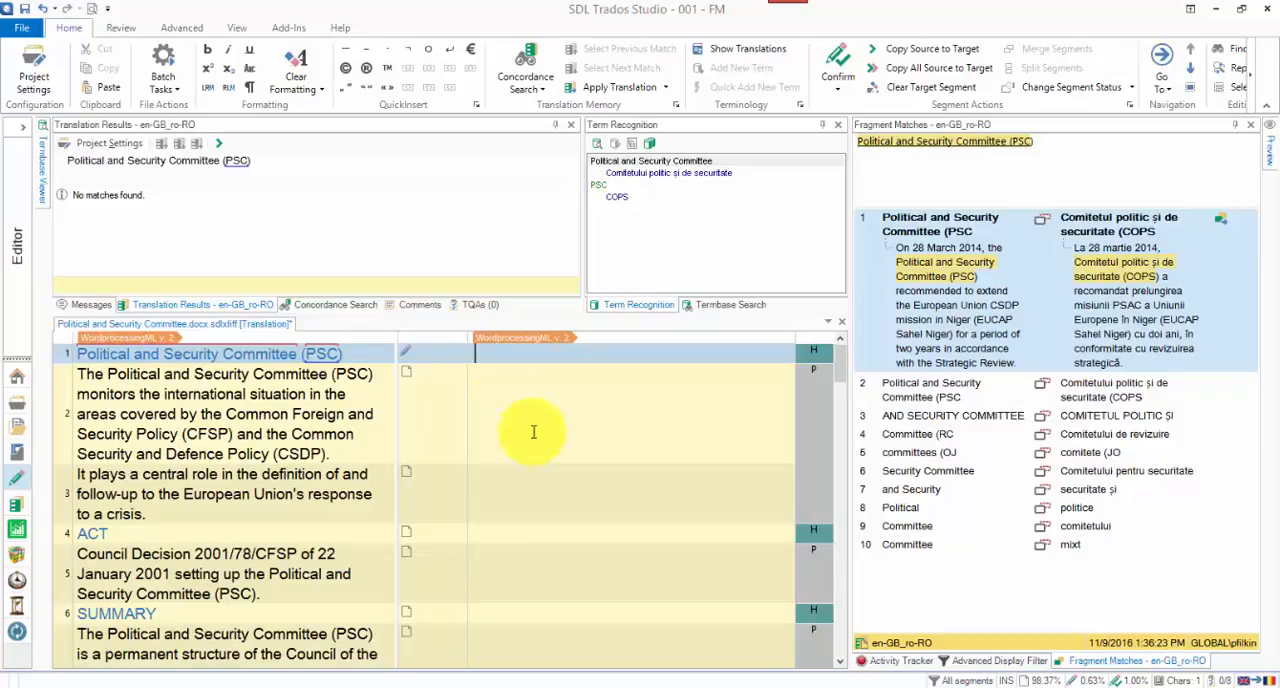